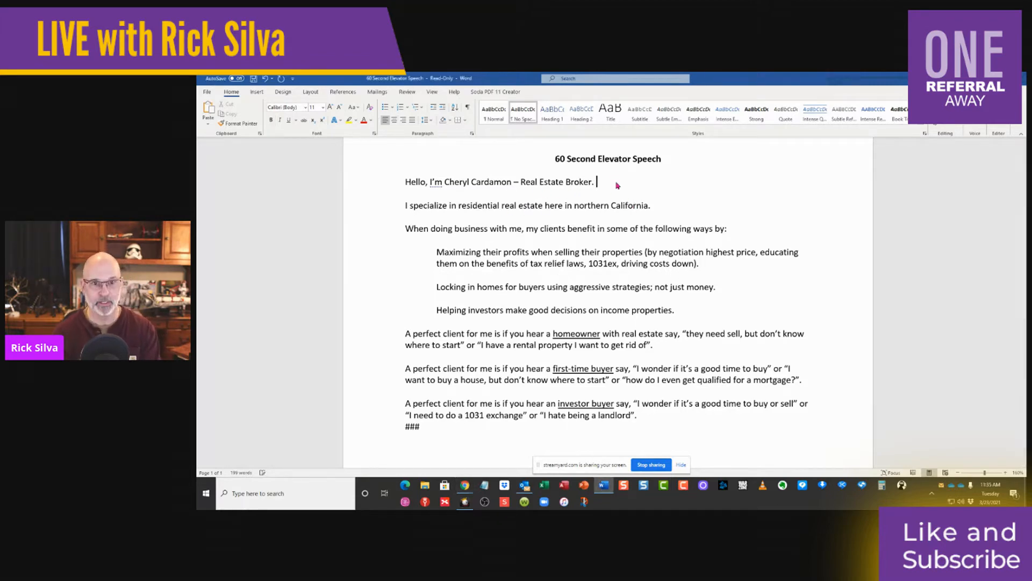
Step: Type the 'Company name?' note after 'Real Estate Broker.' and highlight it yellow
{"action": "type", "text": "Company name?"}
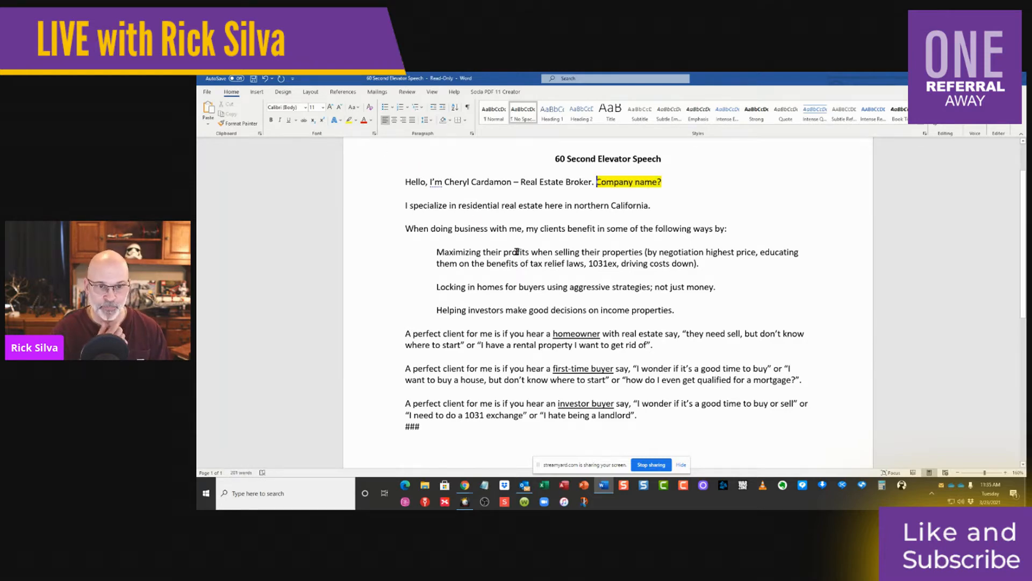
{"action": "mouse_move", "coordinate": [609, 255]}
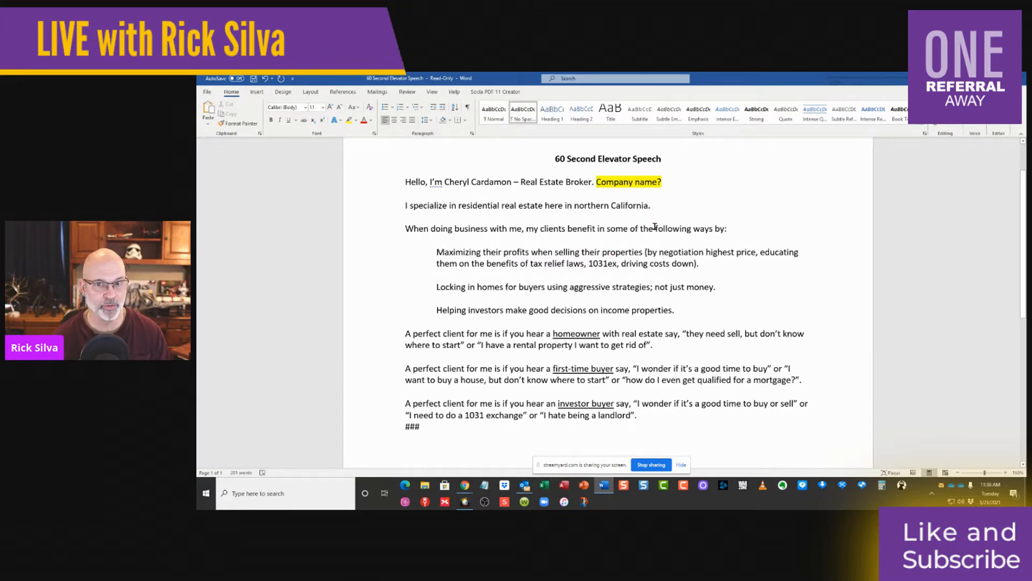
{"action": "mouse_move", "coordinate": [701, 222]}
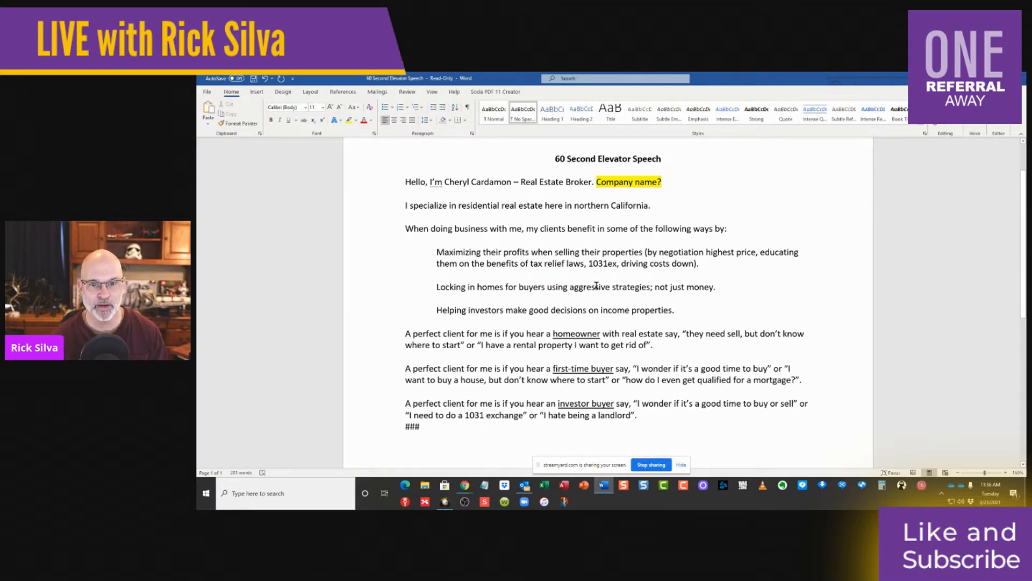
{"action": "mouse_move", "coordinate": [555, 311]}
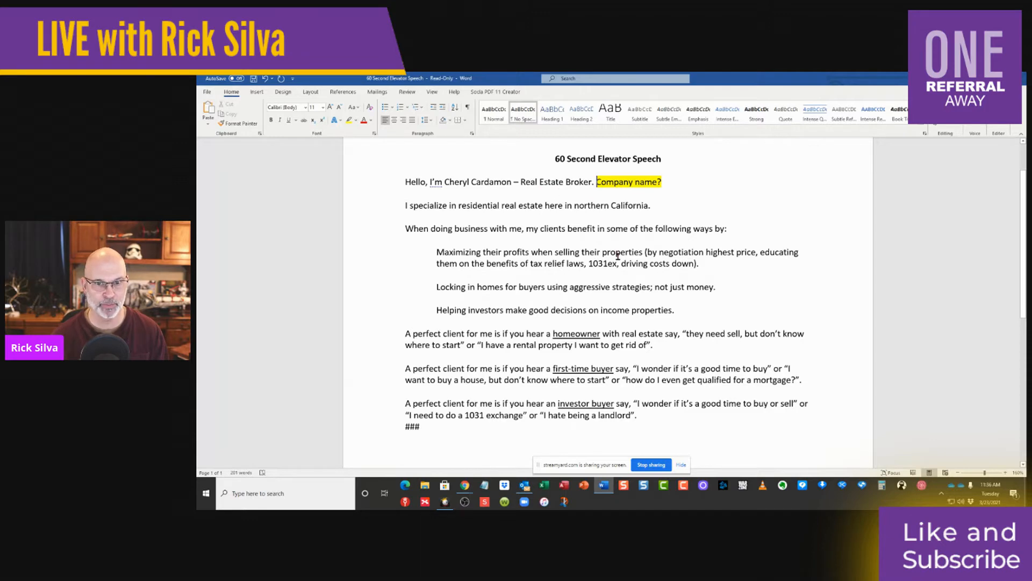
{"action": "mouse_move", "coordinate": [636, 306]}
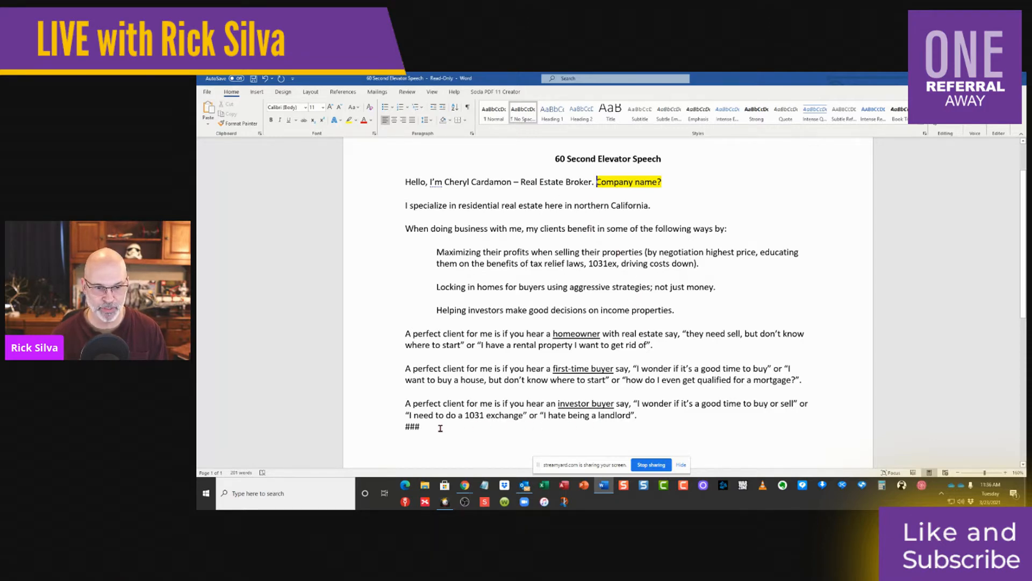
Step: Select the document text while preparing a blank line before the perfect-client paragraph
{"action": "key", "text": "ctrl+a"}
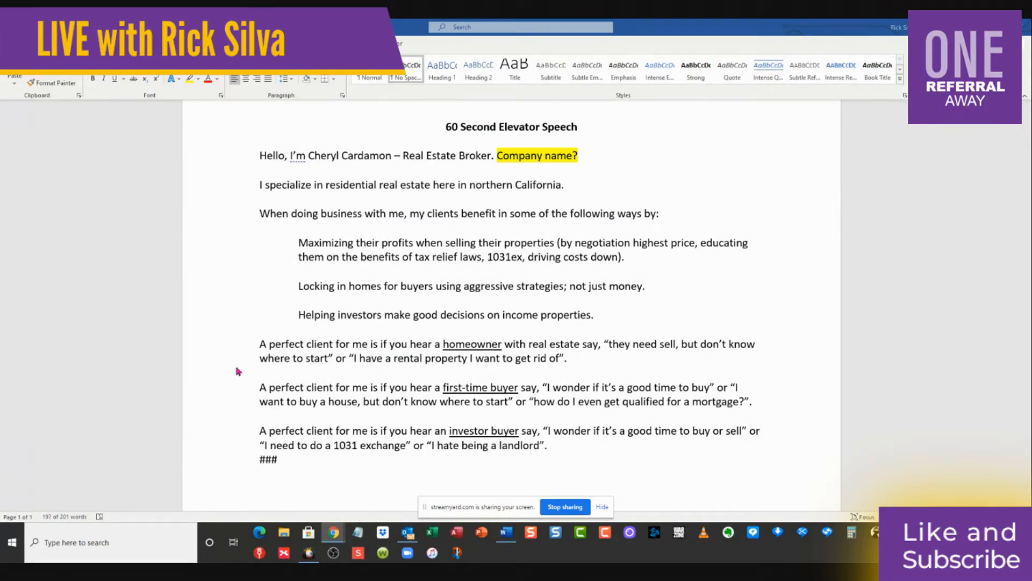
{"action": "mouse_move", "coordinate": [263, 419]}
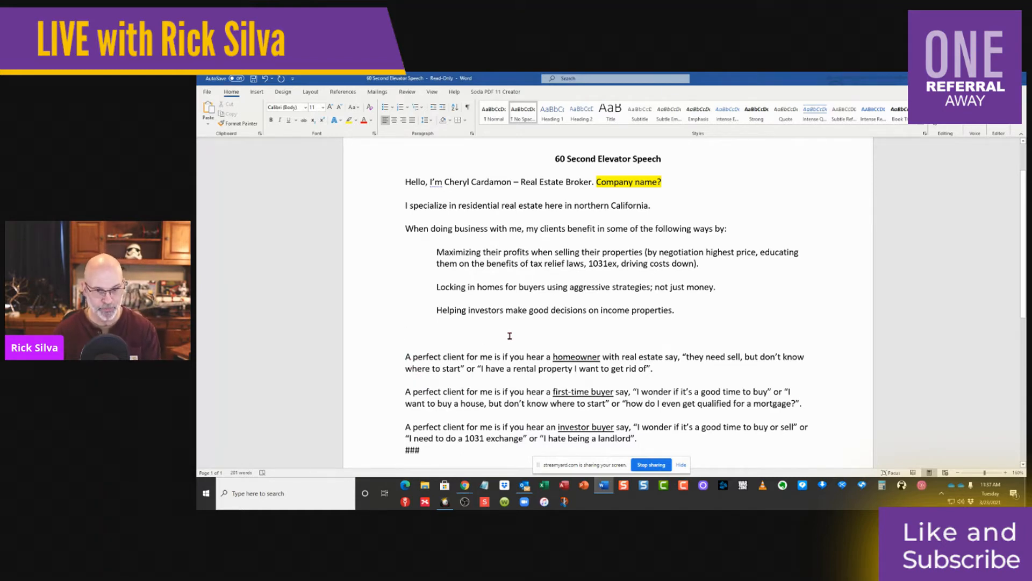
Step: Select and remove the repeated first-time buyer and investor 'A perfect client' lead-ins
{"action": "scroll", "scroll_direction": "down", "scroll_amount": 3}
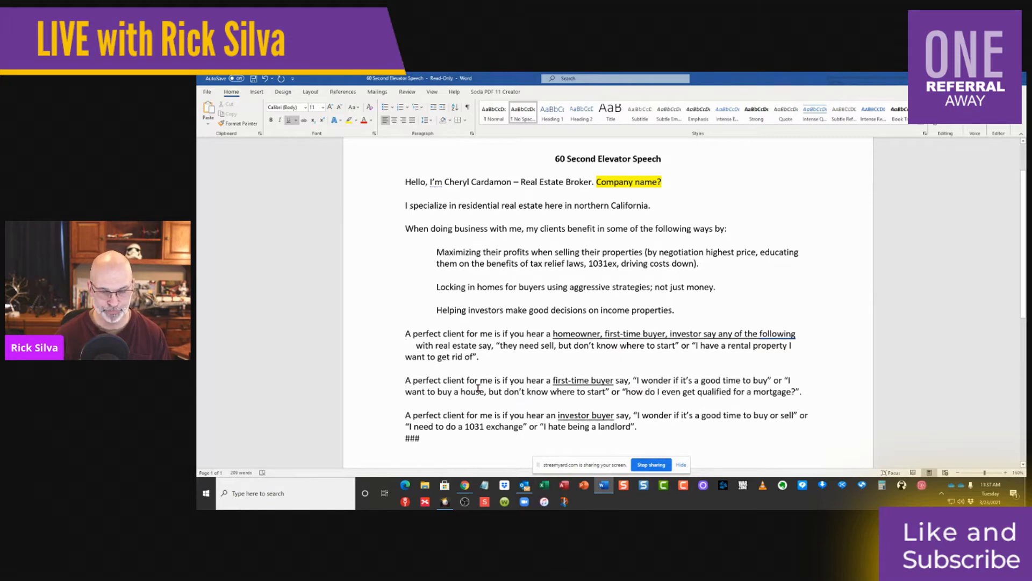
{"action": "left_click_drag", "start_coordinate": [553, 381], "coordinate": [630, 380]}
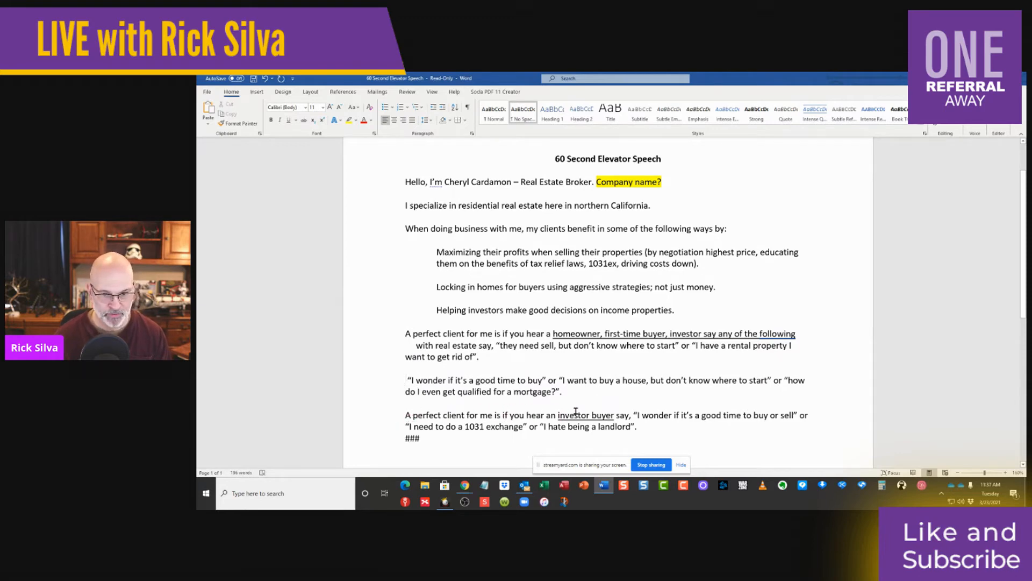
{"action": "left_click_drag", "start_coordinate": [414, 414], "coordinate": [630, 415]}
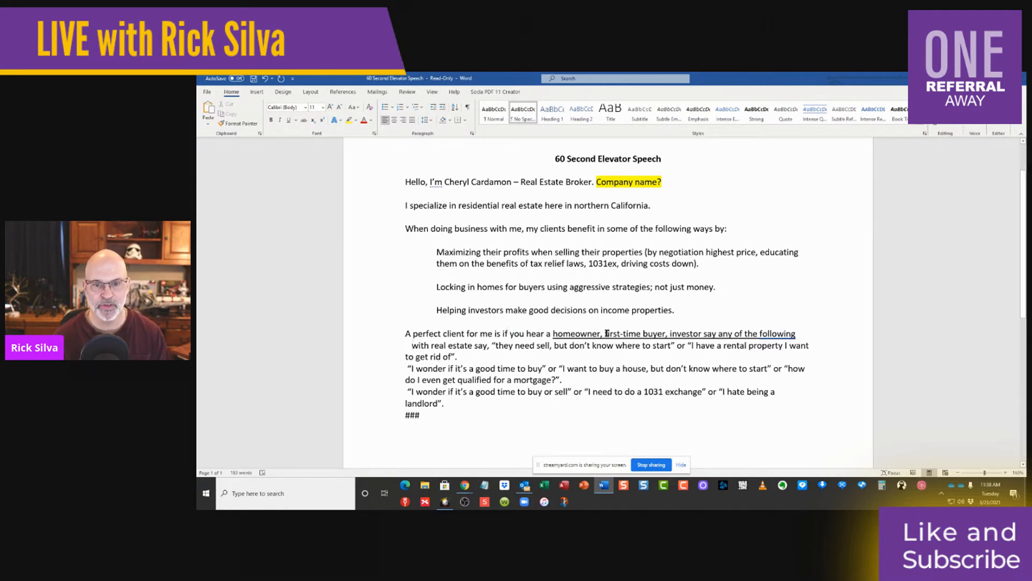
{"action": "mouse_move", "coordinate": [794, 349]}
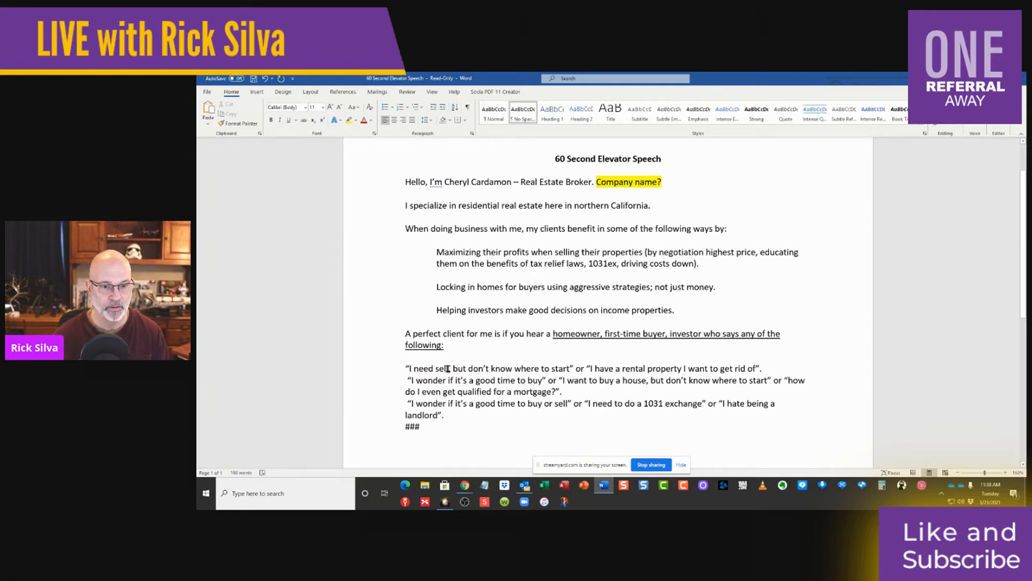
Step: Reword the intro to 'who says any of the following:' and split the homeowner quotes
{"action": "type", "text": "my home, but don’t know where to start”"}
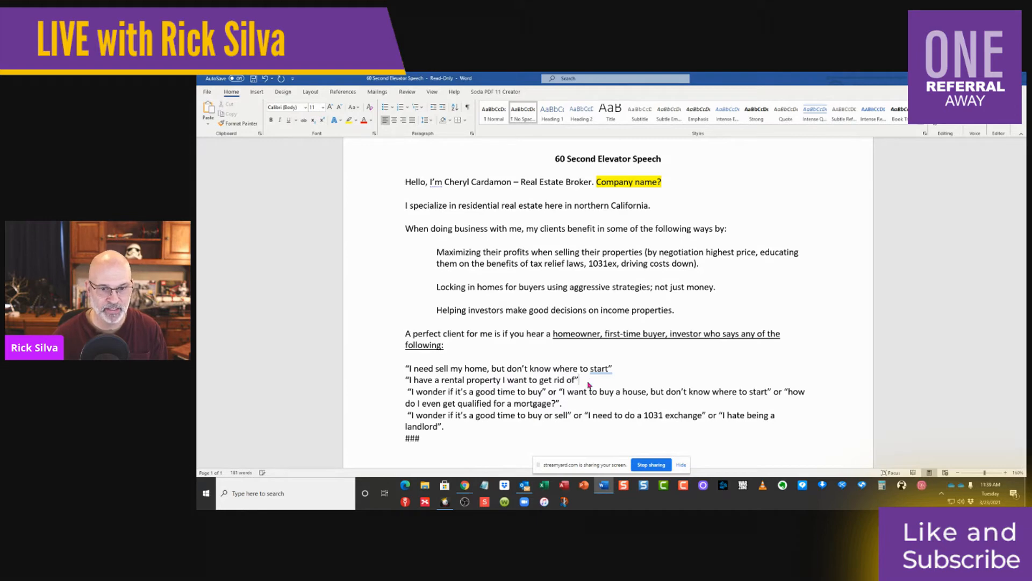
Step: Scroll to the first-time buyer and investor quotes to split them onto lines
{"action": "scroll", "scroll_direction": "down", "scroll_amount": 3}
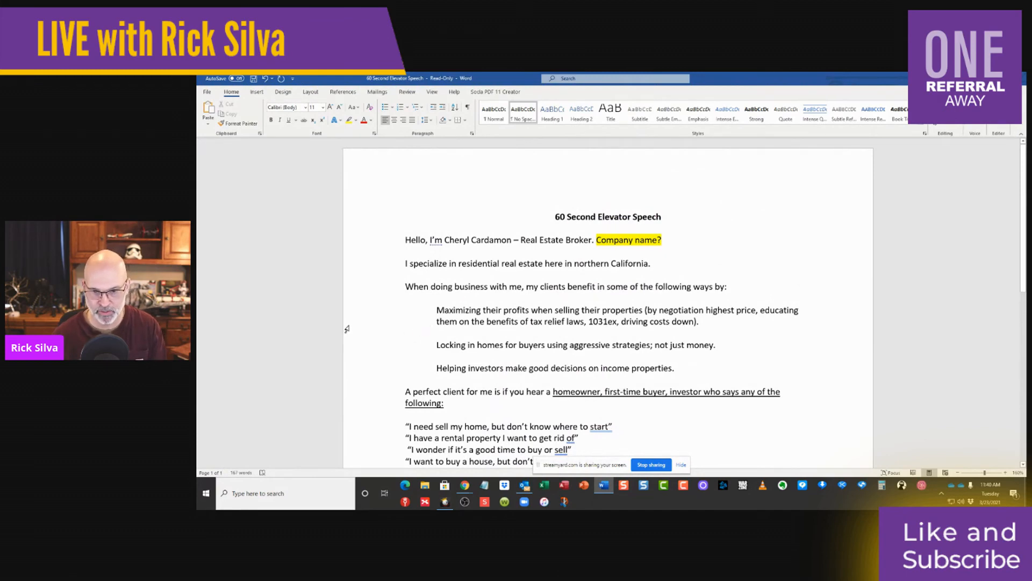
{"action": "scroll", "scroll_direction": "down", "scroll_amount": 3}
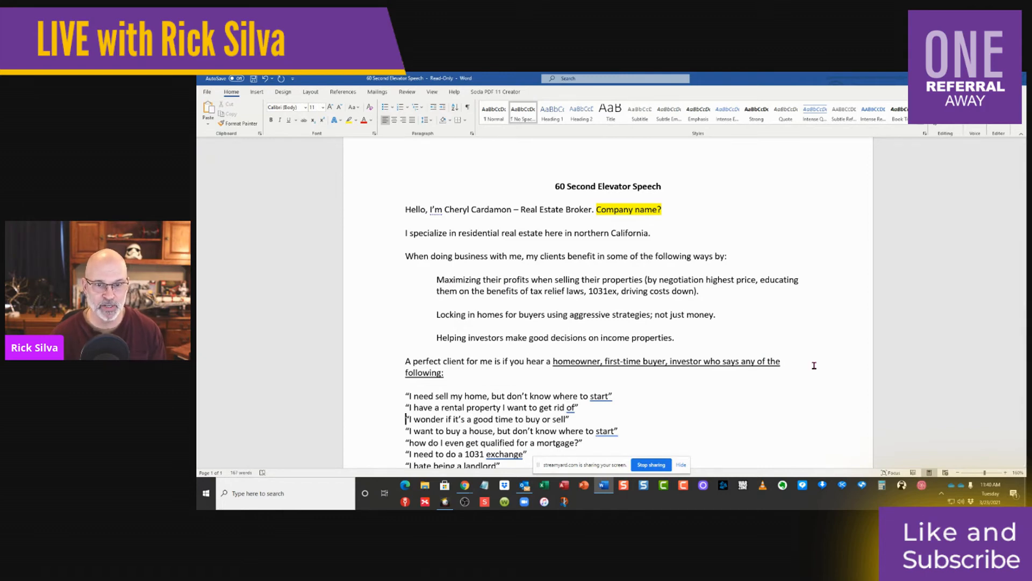
{"action": "mouse_move", "coordinate": [813, 353]}
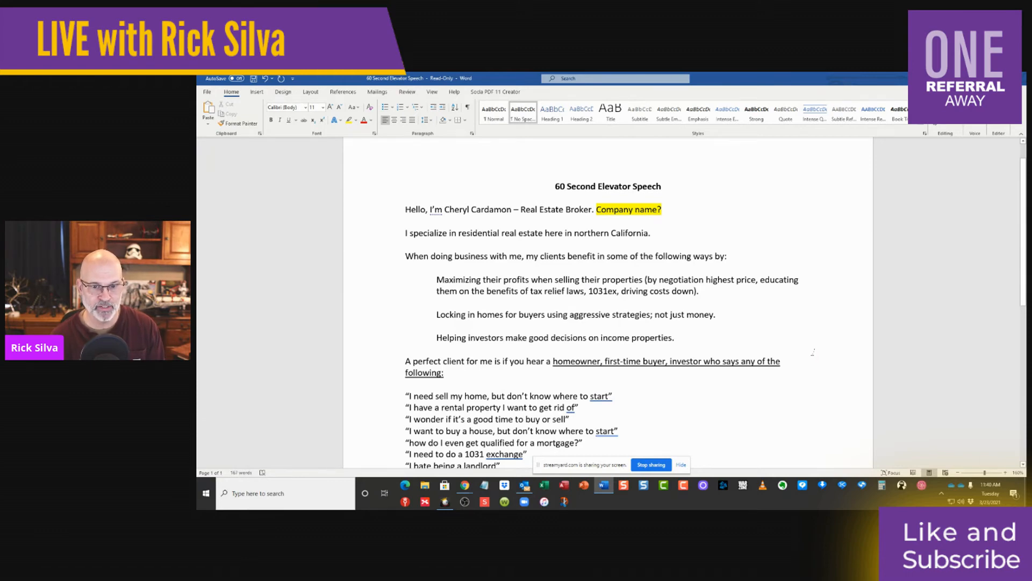
{"action": "scroll", "scroll_direction": "down", "scroll_amount": 3}
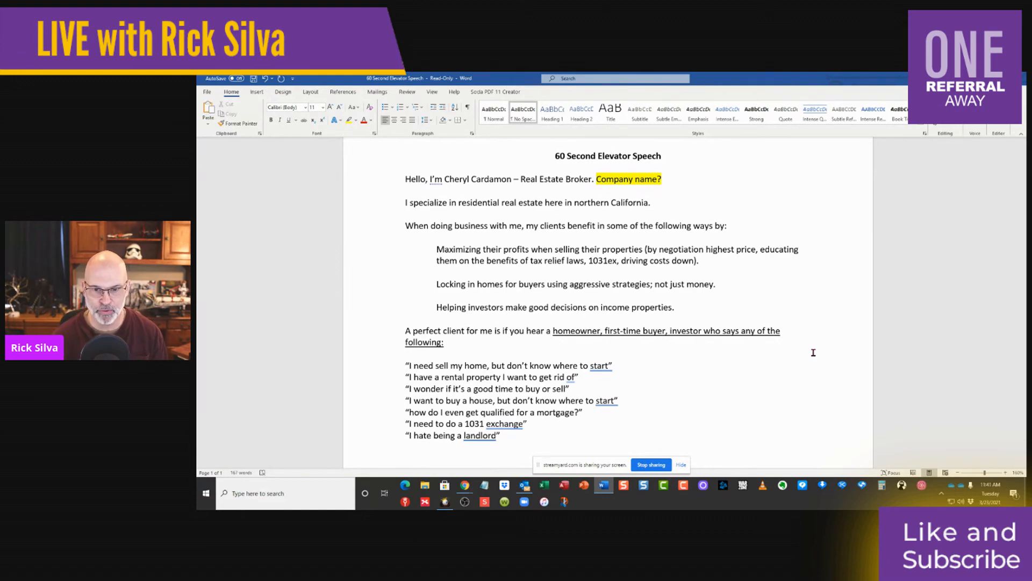
{"action": "mouse_move", "coordinate": [711, 350]}
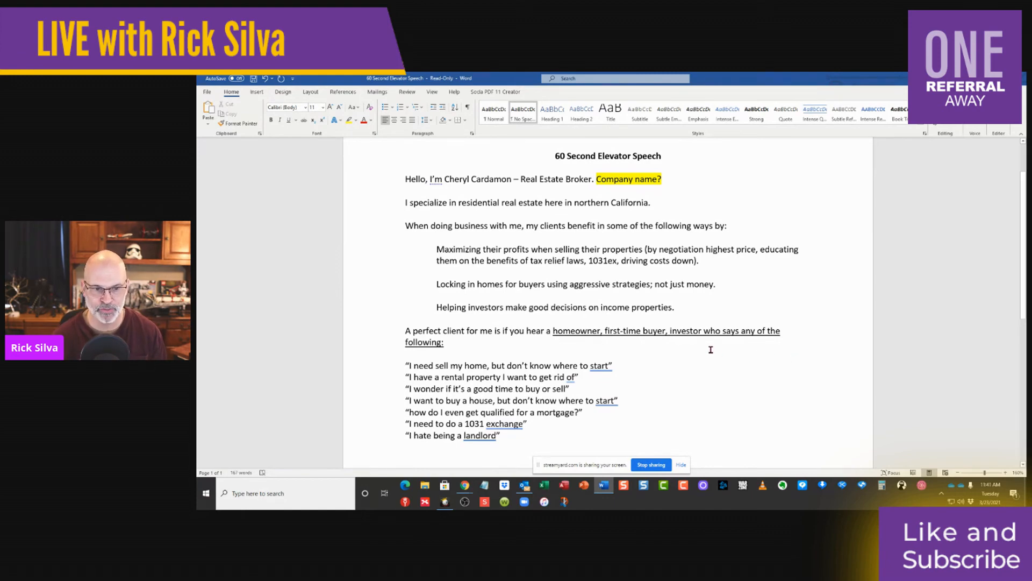
{"action": "scroll", "scroll_direction": "down", "scroll_amount": 3}
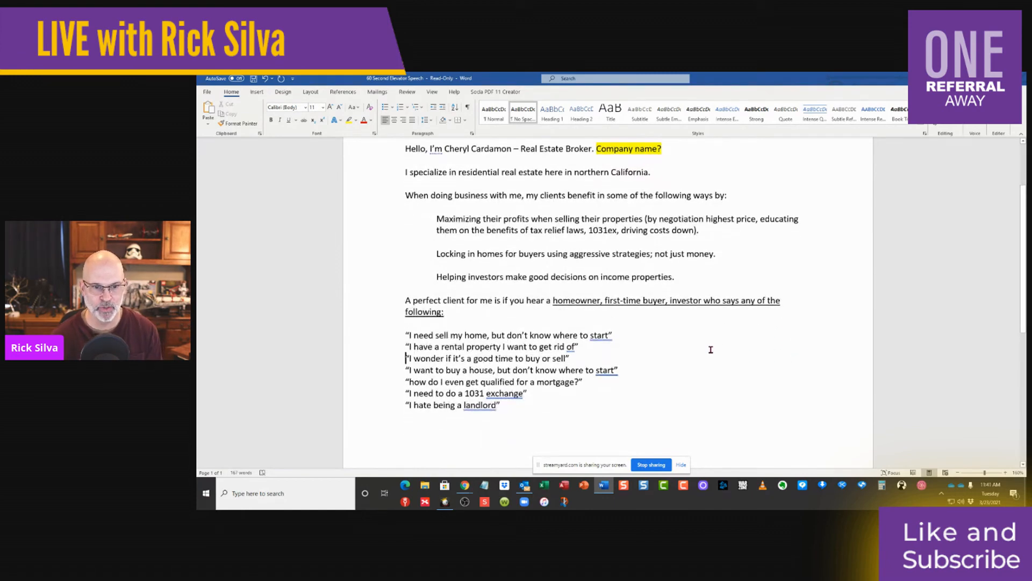